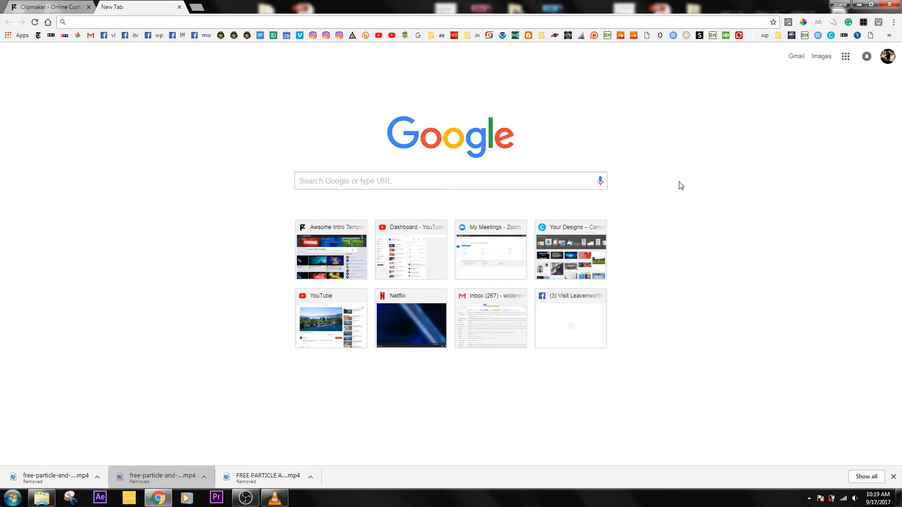
Step: Go to panzoid.com and open the Clipmaker editor
text(panzoid.com)
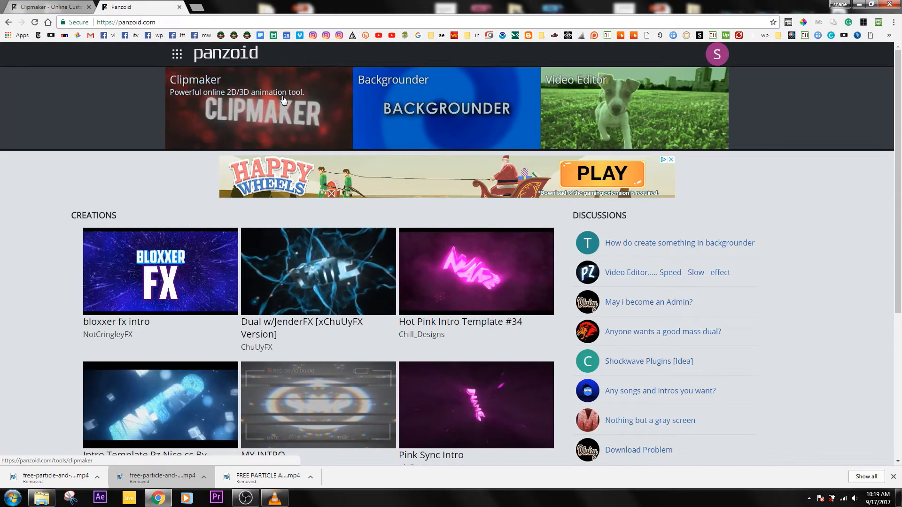
click(258, 109)
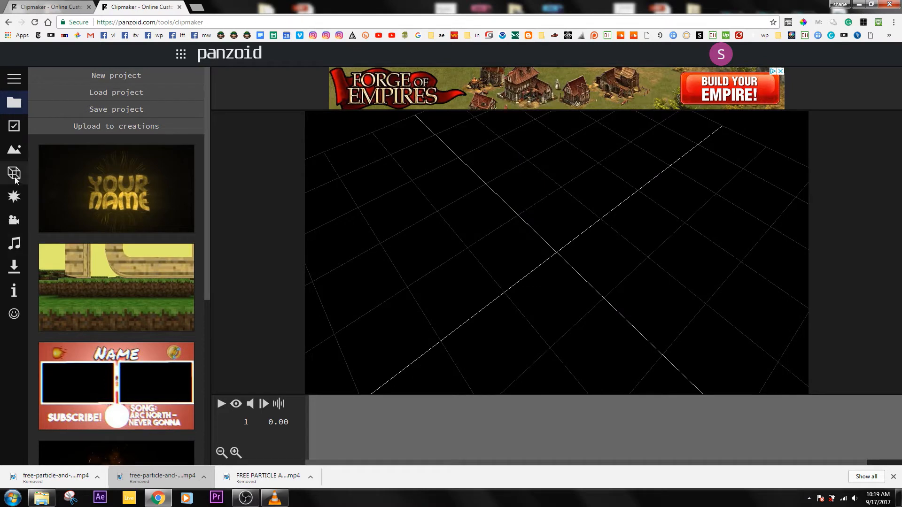
Step: Show the scene's 3D objects and select the CLIPMAKER text to edit its settings
click(14, 174)
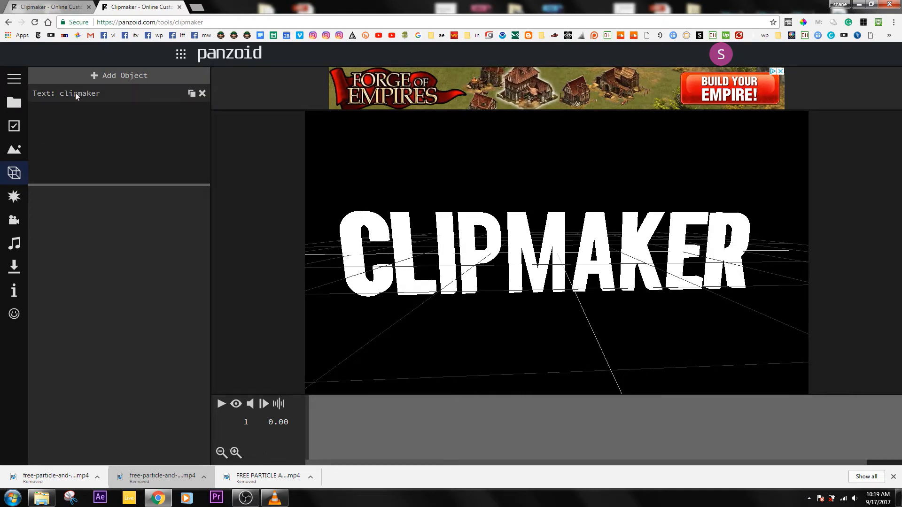
click(66, 93)
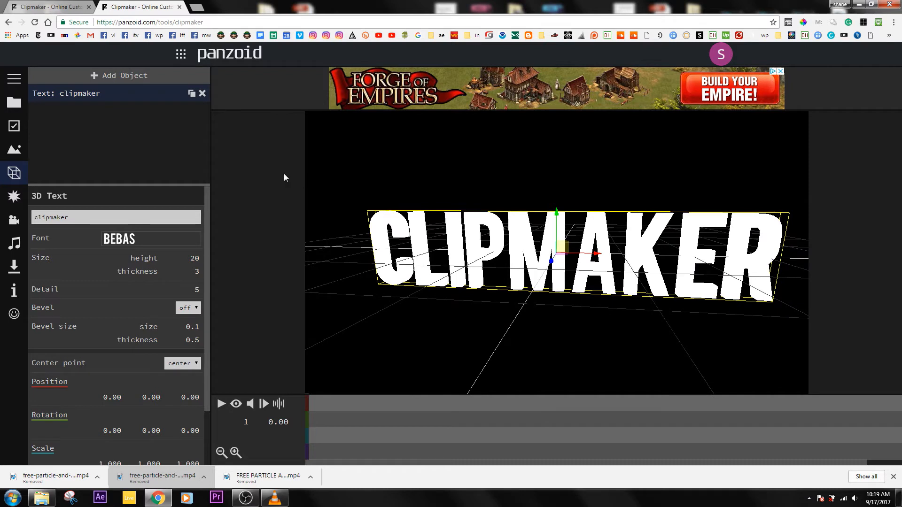
mouse_move(84, 232)
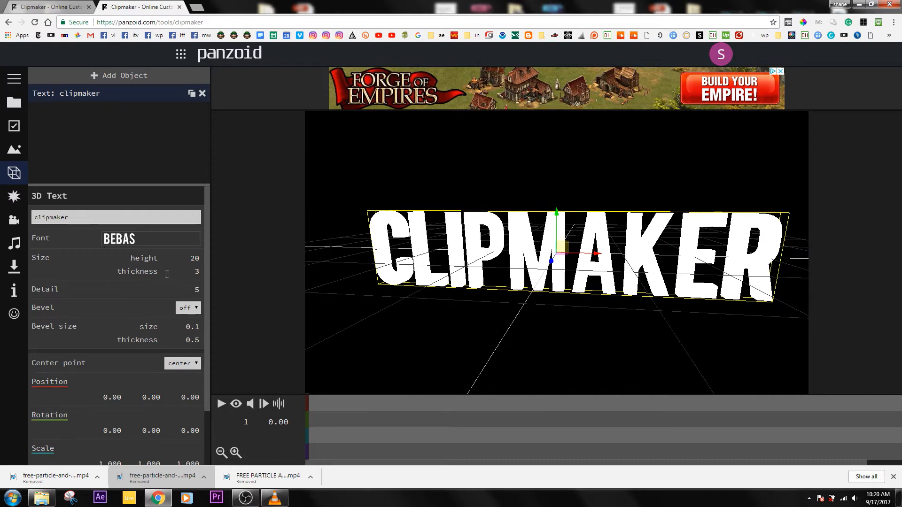
Step: Scroll the CLIPMAKER text properties down to the Rotation fields
scroll(down, 3)
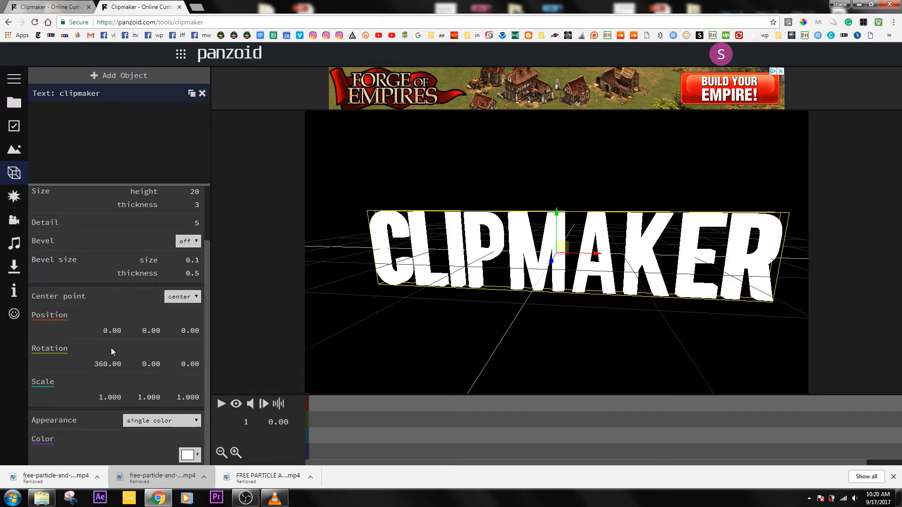
mouse_move(123, 376)
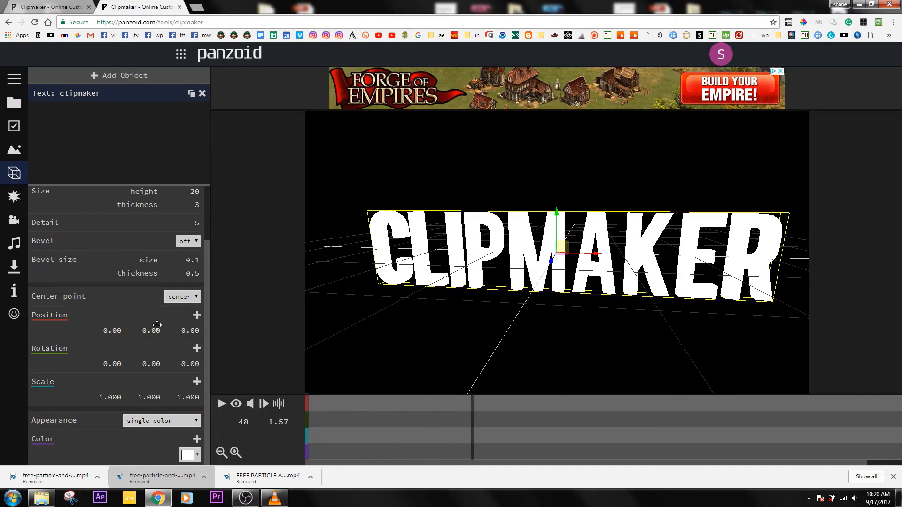
Step: Keyframe the text's first-axis rotation to -360 at frame 48, then return to frame 1
click(105, 364)
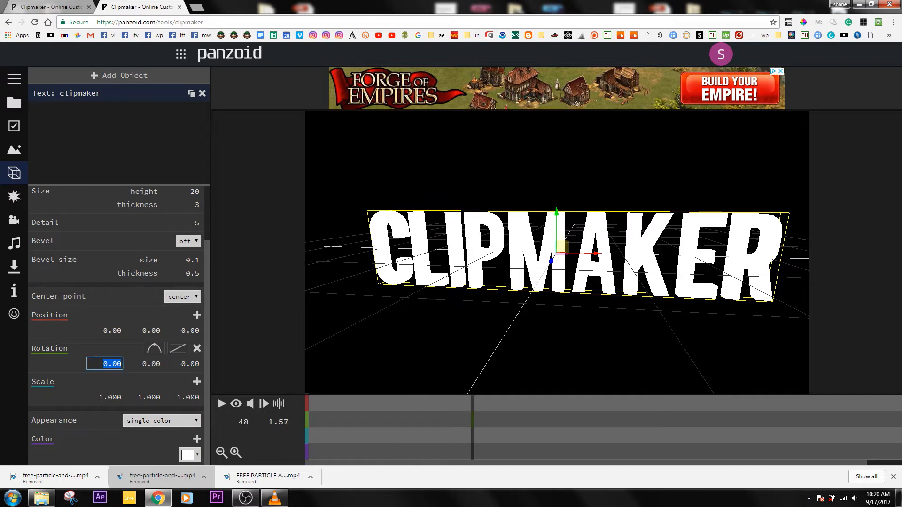
text(360)
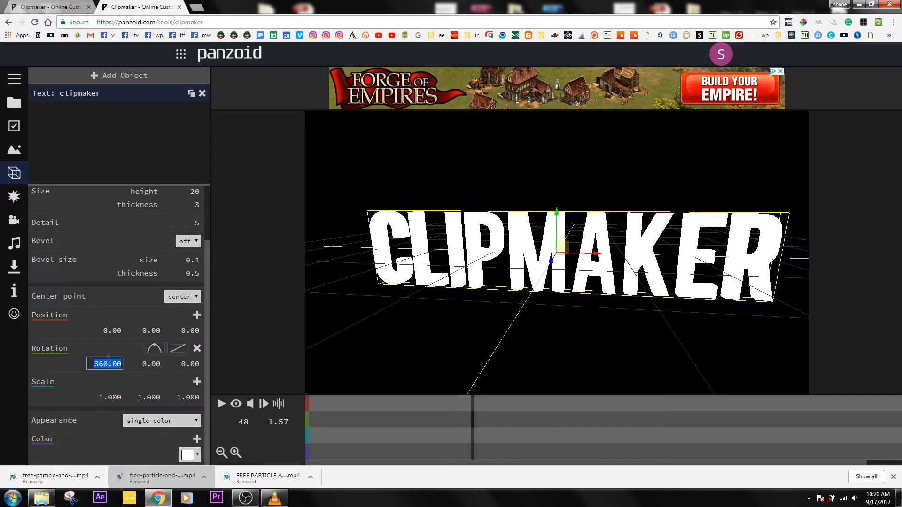
text(-360.00)
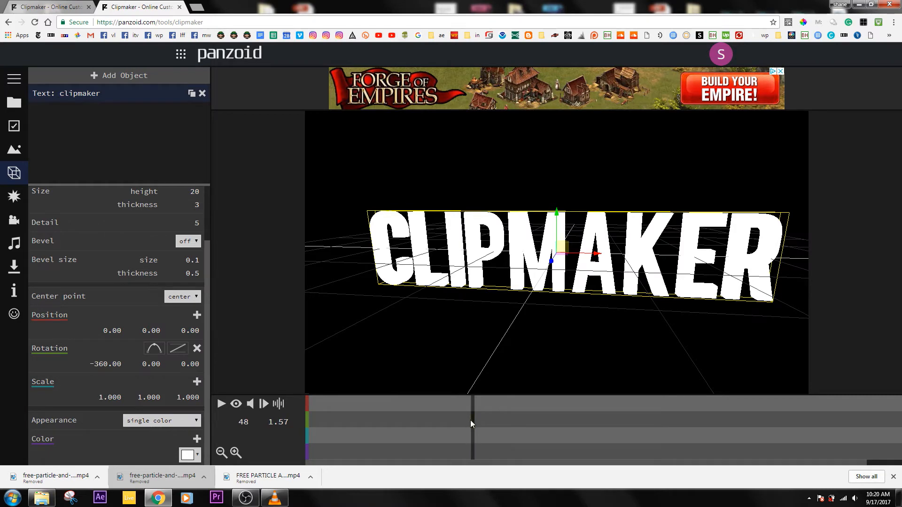
click(389, 420)
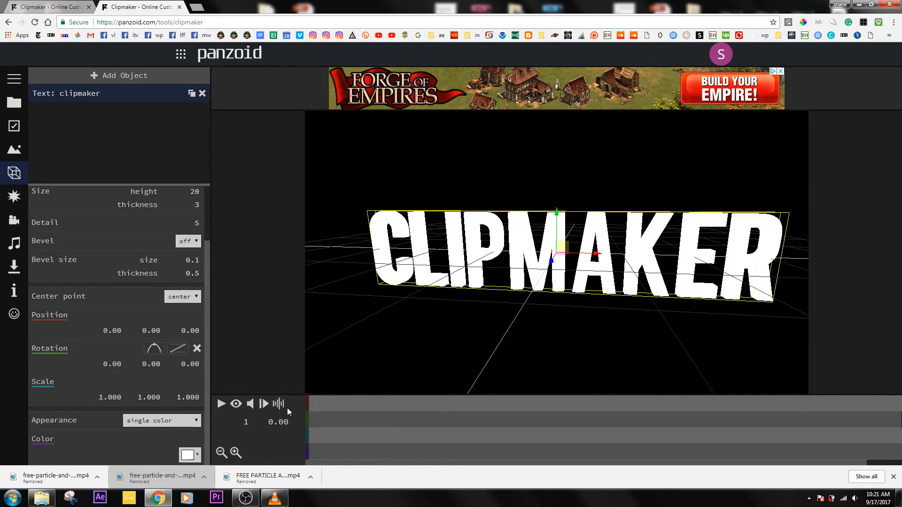
Step: Play the spin animation, stop it, and replay it in the clean final preview
click(221, 404)
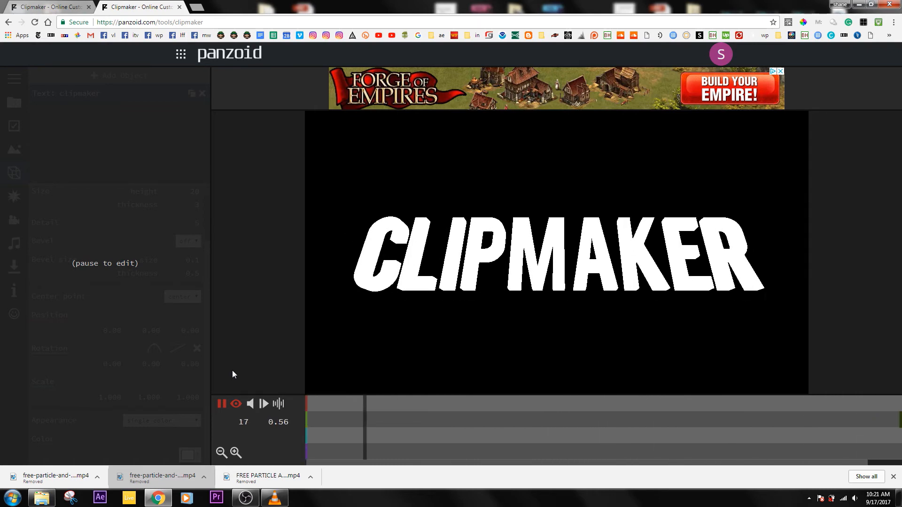
click(235, 404)
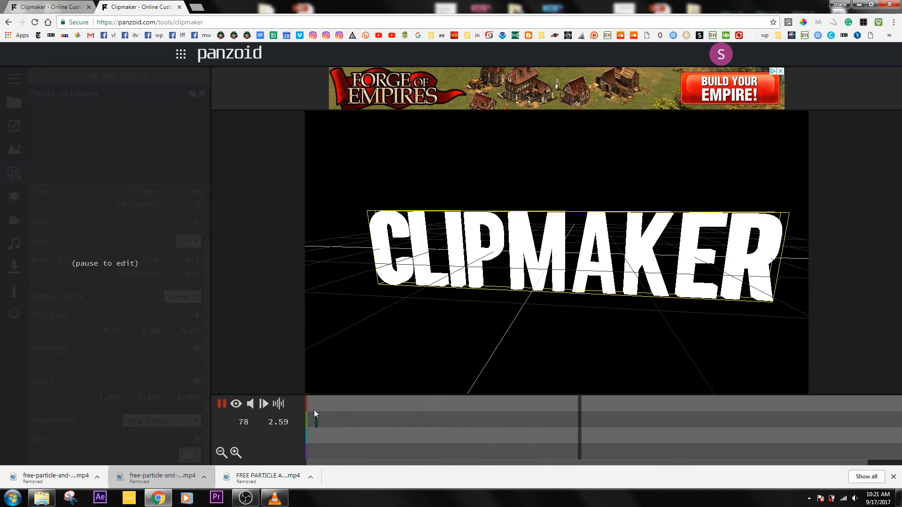
click(221, 404)
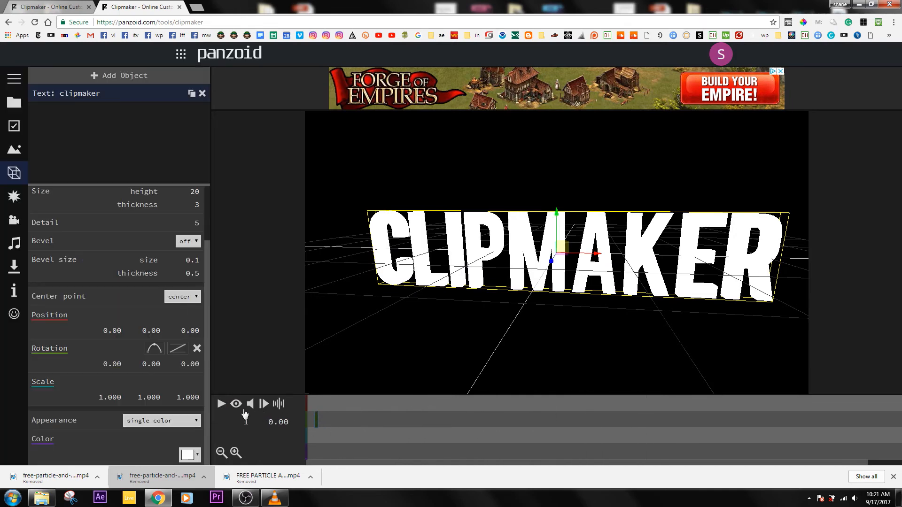
click(221, 405)
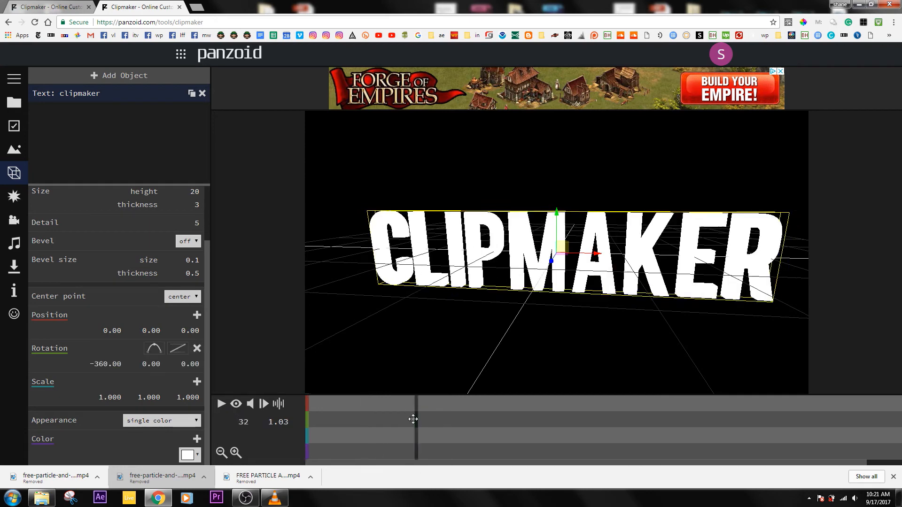
click(235, 404)
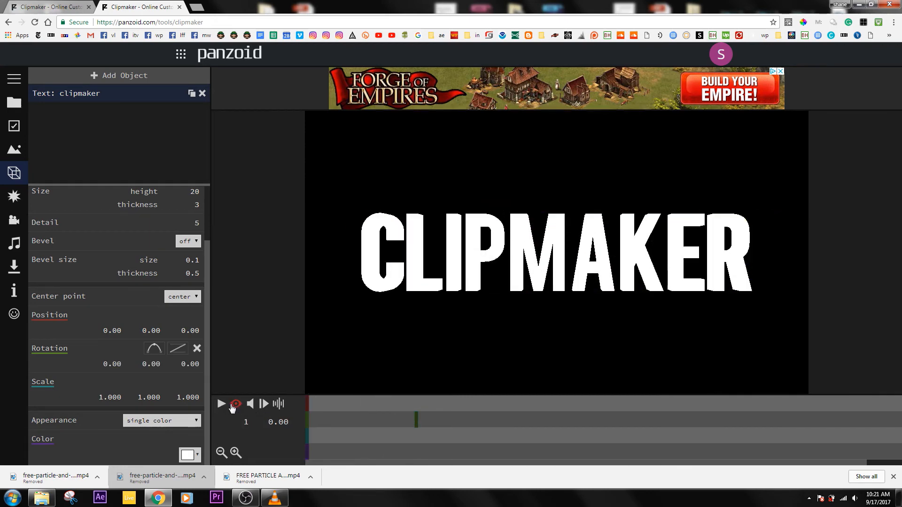
click(221, 405)
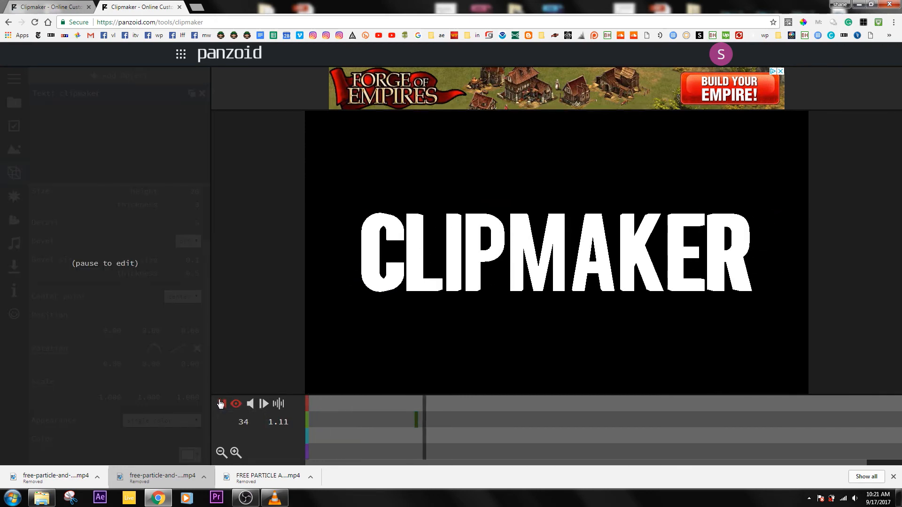